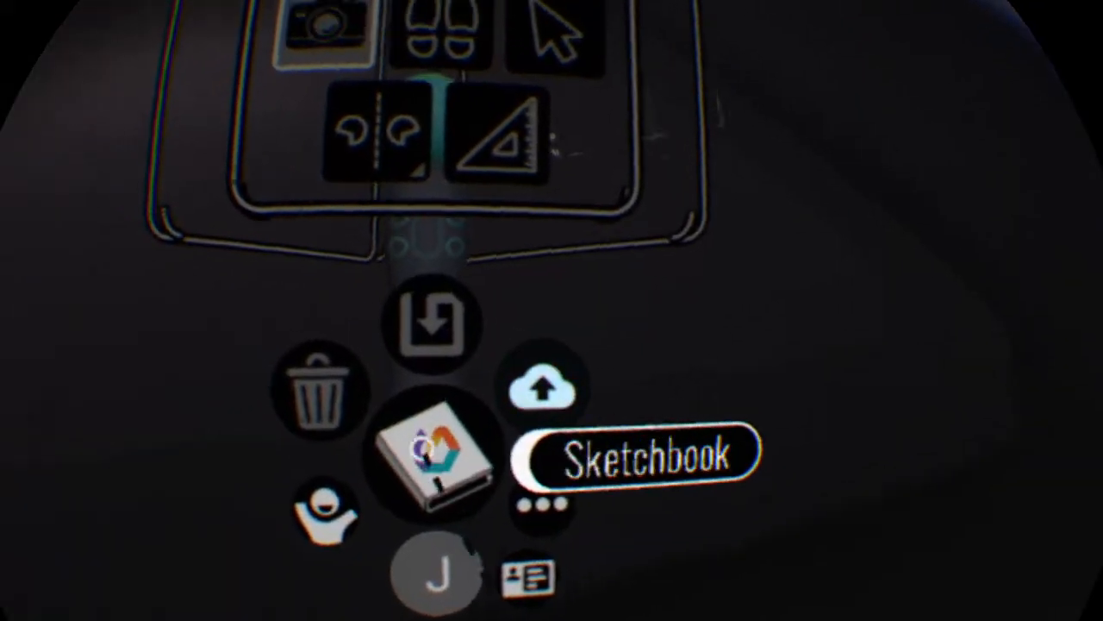
Open the Sketchbook's Your Sketches gallery, with the 5/27/2020 sketch listed first.
click(439, 457)
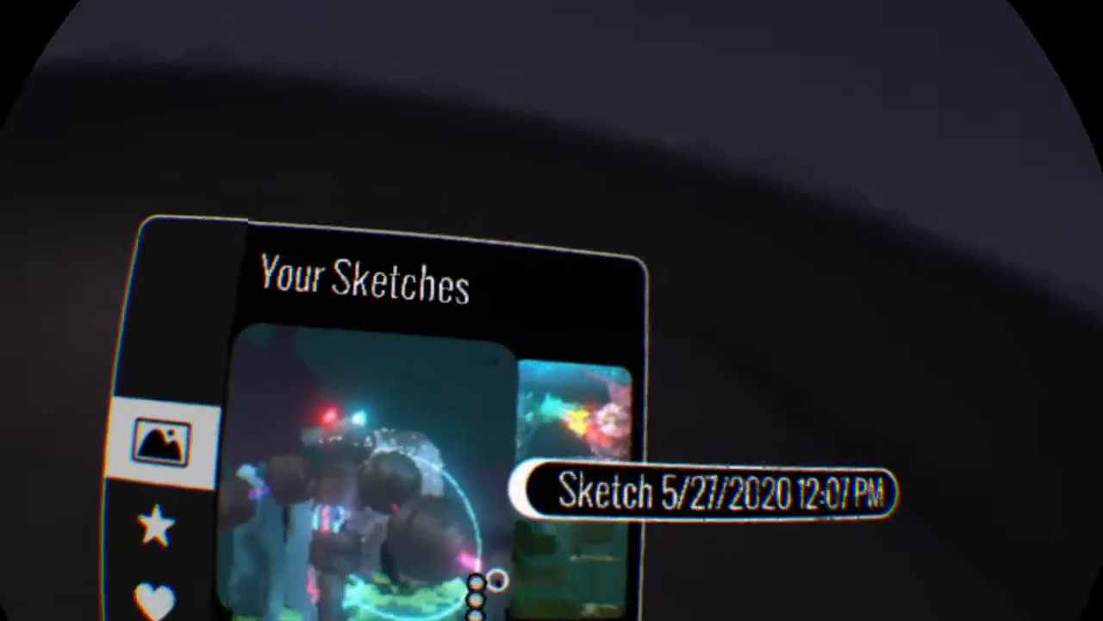